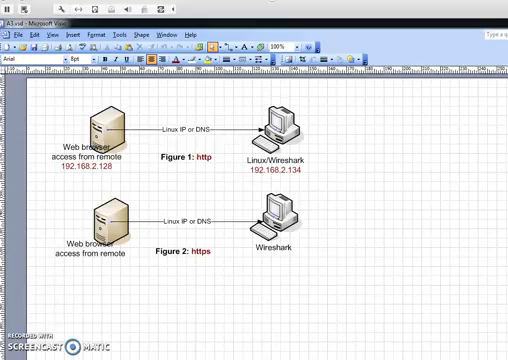
mouse_move(218, 144)
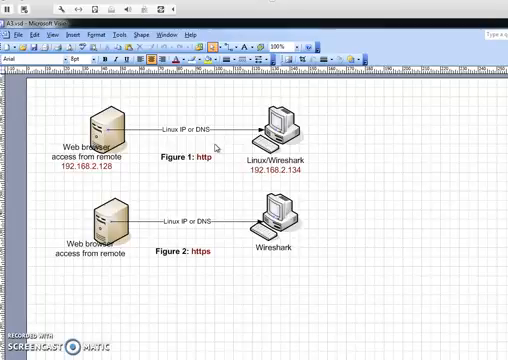
Step: Open a root terminal from the desktop's context menu and clear the screen
left_click(278, 132)
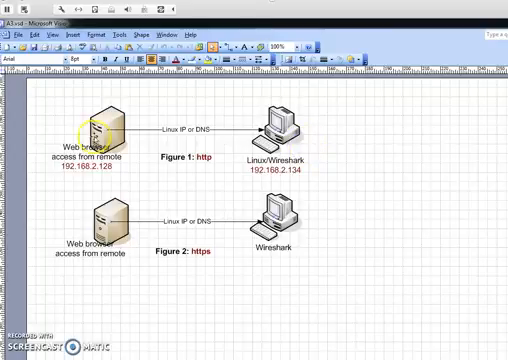
mouse_move(178, 160)
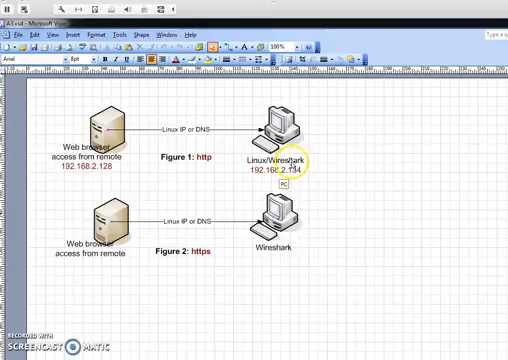
mouse_move(168, 128)
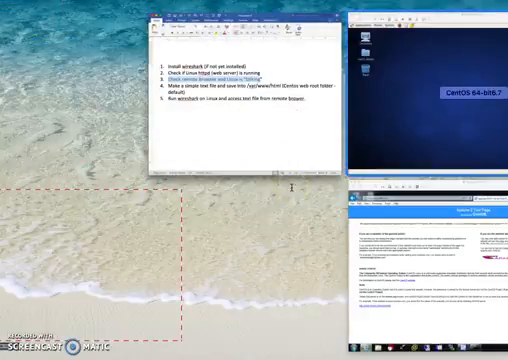
right_click(170, 96)
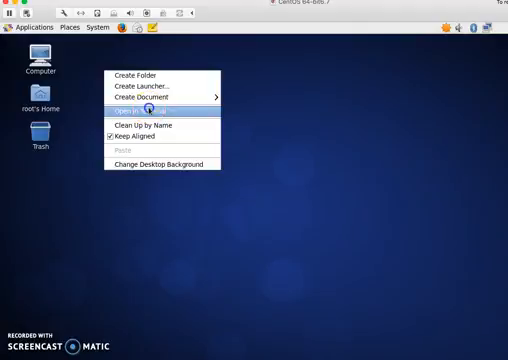
left_click(132, 104)
type("cd")
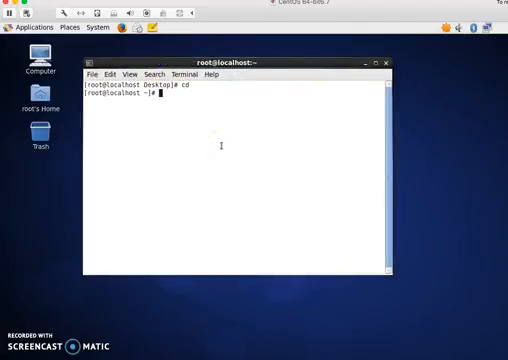
key("Return")
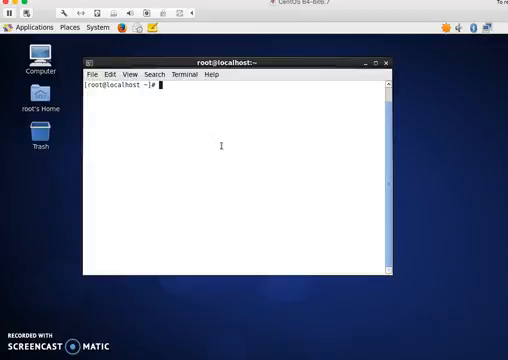
Step: Query yum for wireshark packages (yum -y list wireshark*) and check the Applications menu for Wireshark
type("yum")
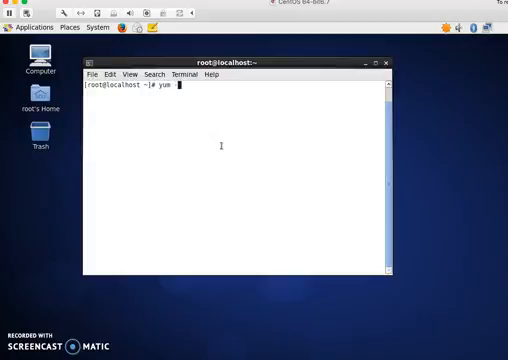
type("-y wire")
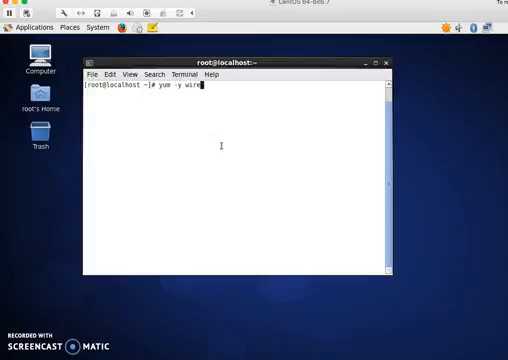
type("hark")
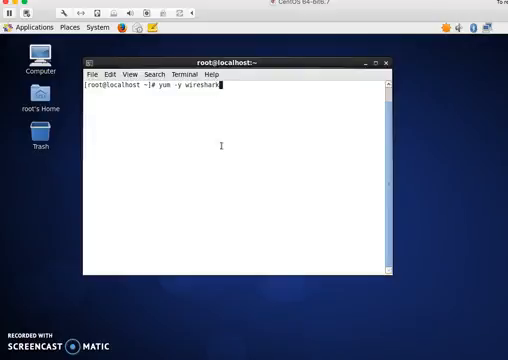
key("Return")
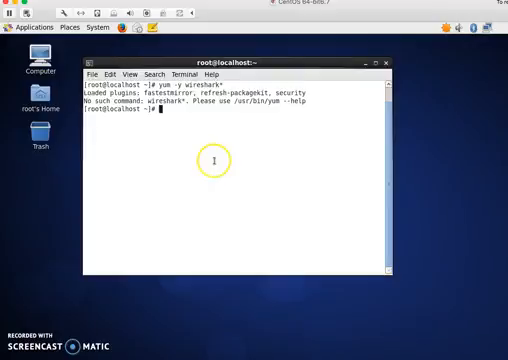
type("yum -y li wireshark*")
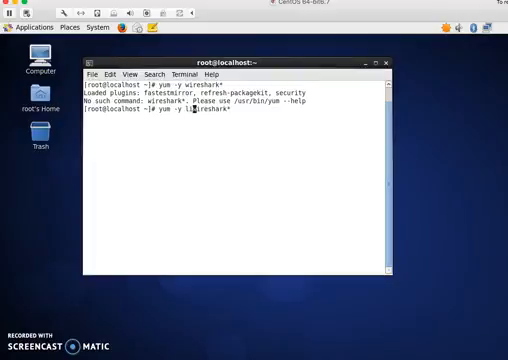
type("list")
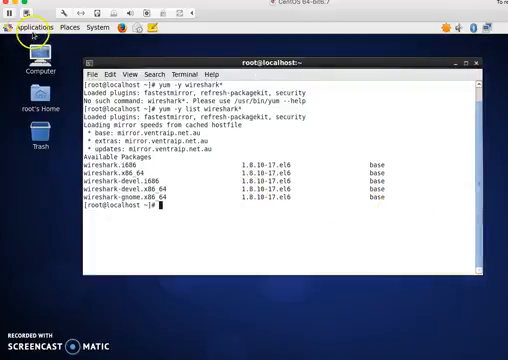
left_click(30, 20)
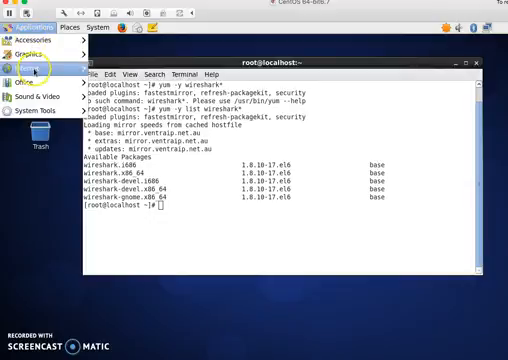
left_click(24, 56)
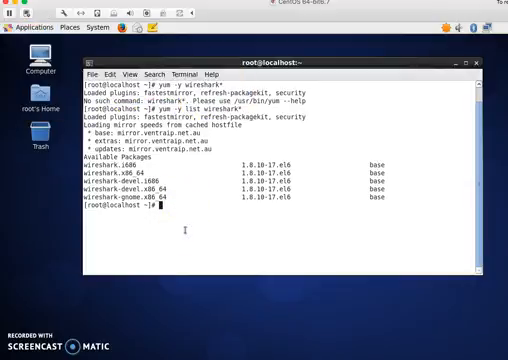
Step: Run yum -y install wireshark wireshark-gnome and check the Internet applications menu for Wireshark
type("yum -y")
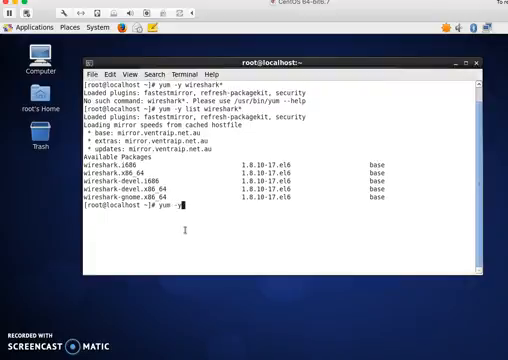
type("install wireshark.x86_64 wireshark-gnome.x86_64")
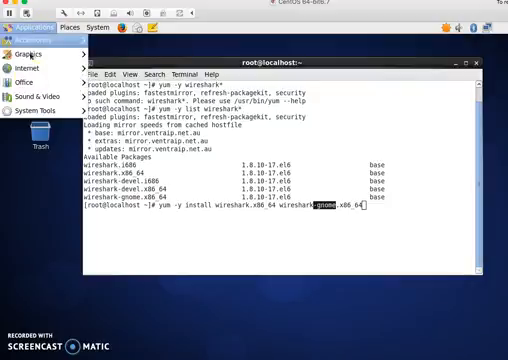
left_click(32, 62)
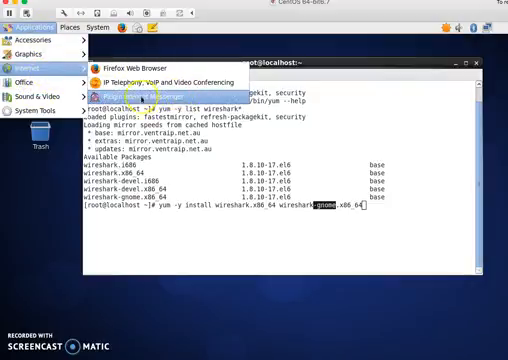
mouse_move(216, 200)
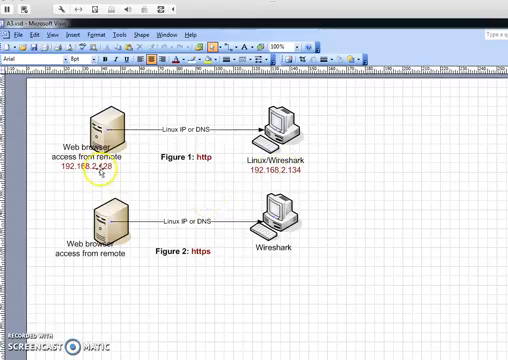
mouse_move(230, 264)
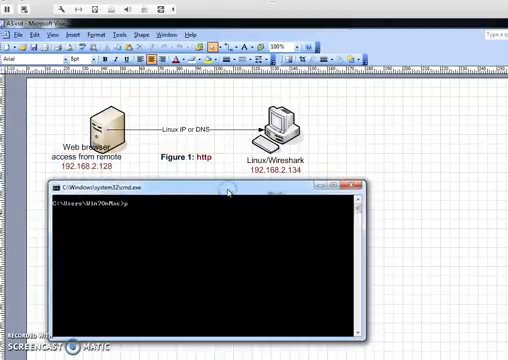
Step: Ping the Linux host 192.168.2.134 from the Windows prompt, read the replies, and close the prompt
type("ping 192.168.2.134")
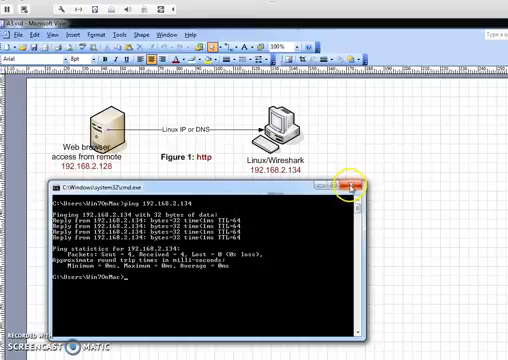
left_click(356, 186)
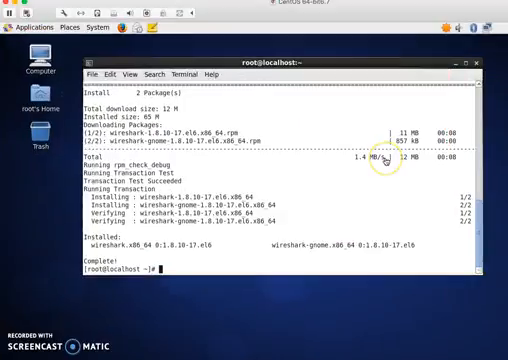
Step: Check that the httpd web server service is running with service httpd status
type("service")
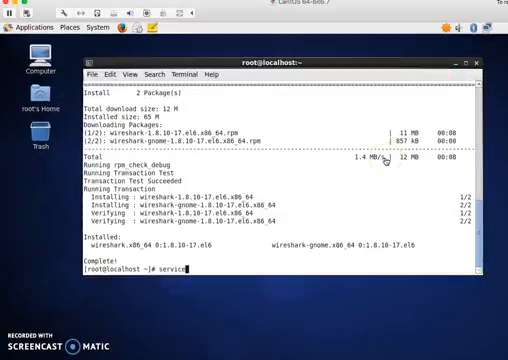
type("htt")
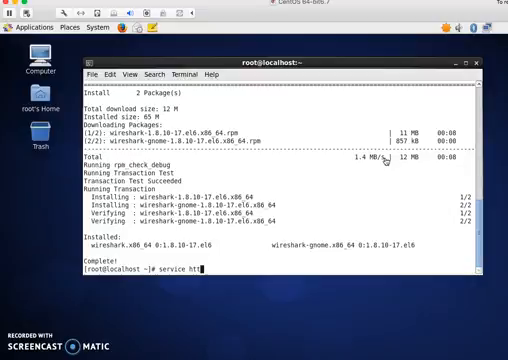
type("pd status")
type("/etc/init.d/httpd s")
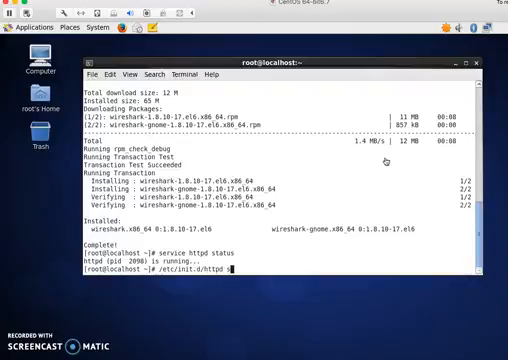
key("Return")
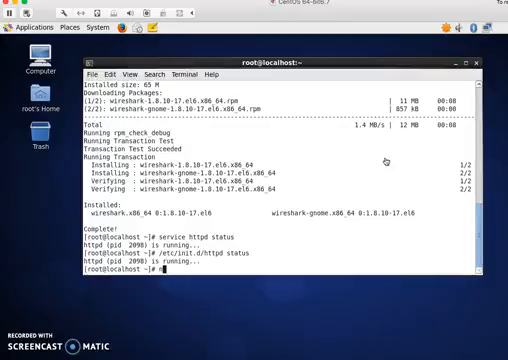
Step: Scan localhost for open ports with nmap
type("nmap")
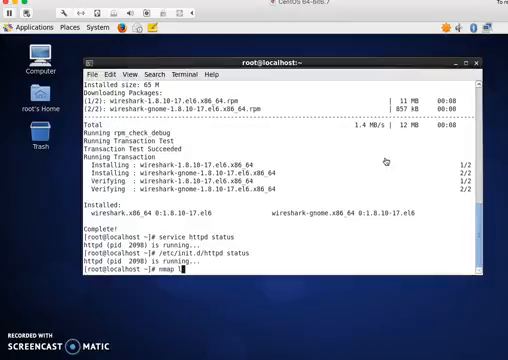
type("loca")
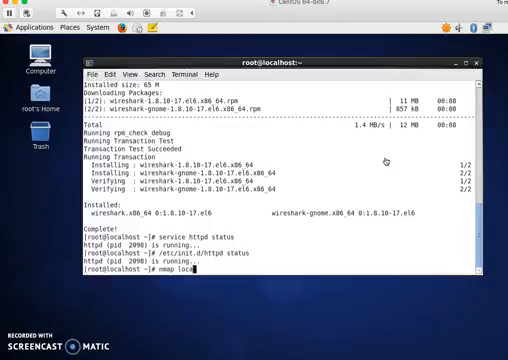
key("Return")
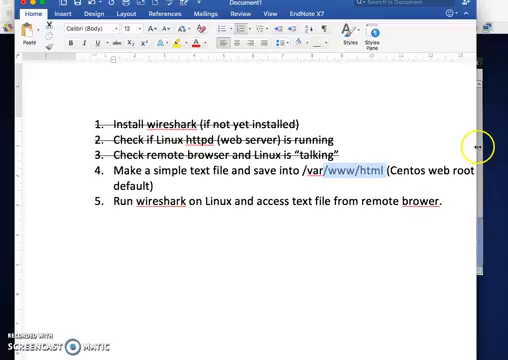
Step: Note the checklist step about creating a text file in the /var/www/html folder
type("folder")
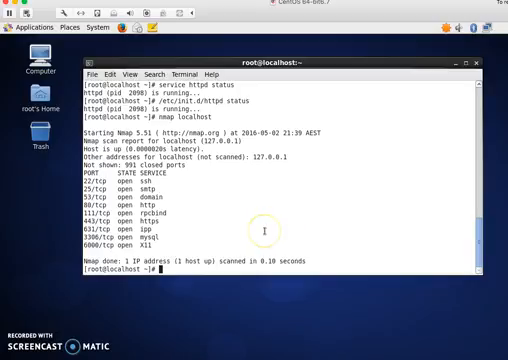
Step: Print the working directory, change to /var/www/html, and begin a nano command for pass.txt
type("pwd")
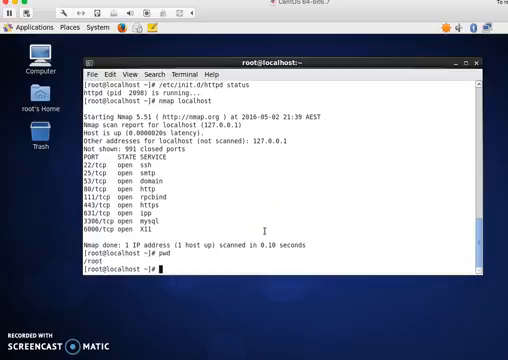
type("cd")
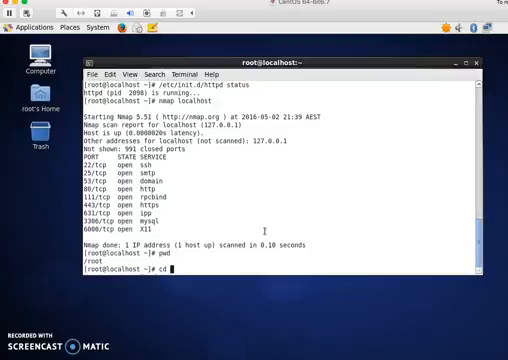
type("/var/www/html/")
type("pwd")
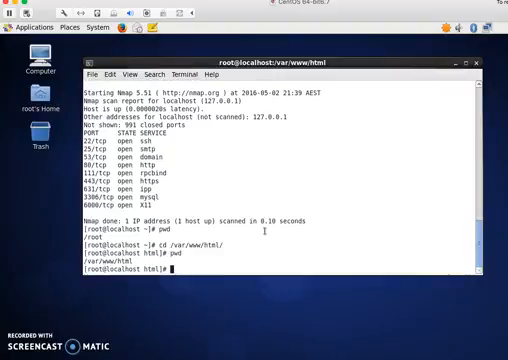
type("nano")
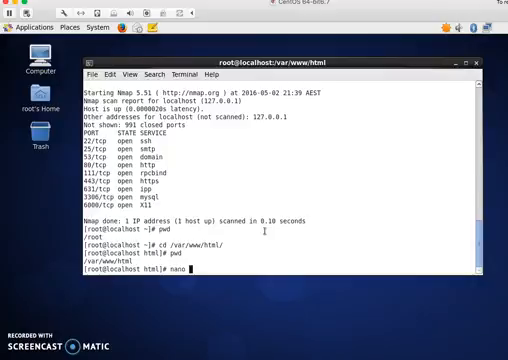
Step: Create pass.txt in nano containing the line 'Nothing to see here.'
type("pass.t")
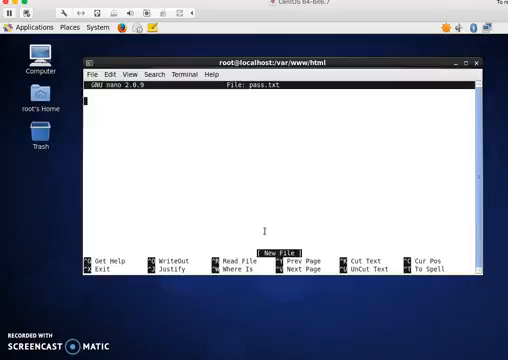
type("Not thing")
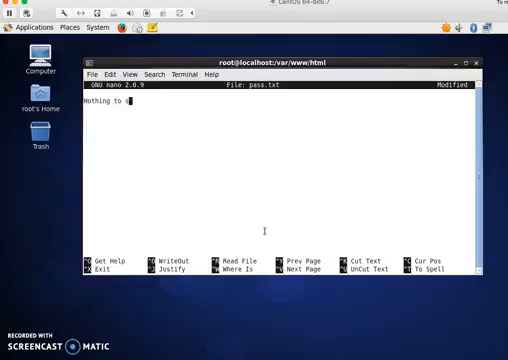
type("ee")
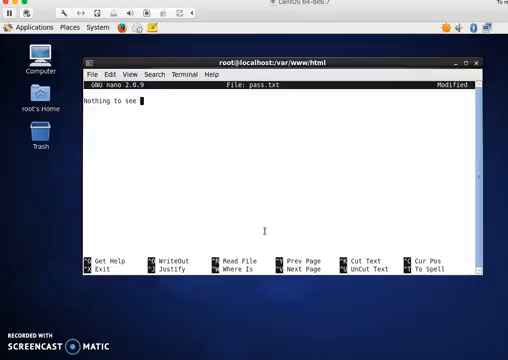
type("h")
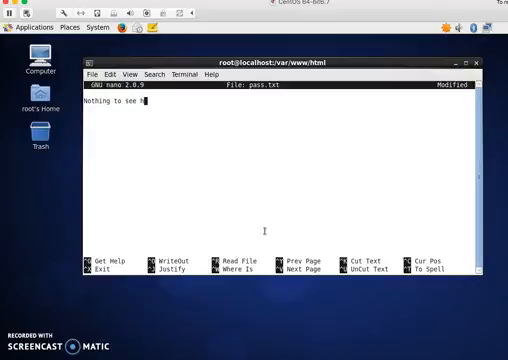
type("here.")
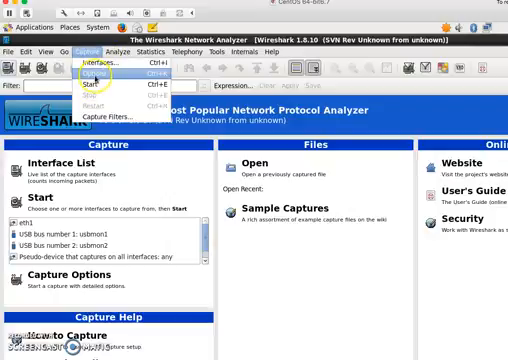
mouse_move(110, 76)
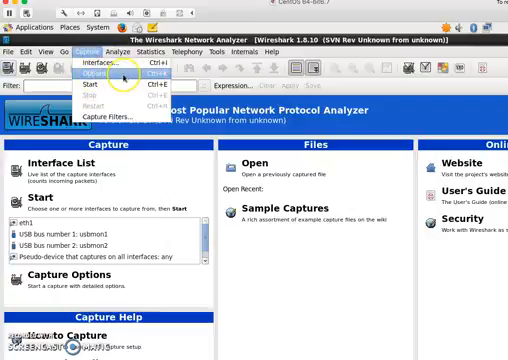
Step: Begin a live packet capture from Wireshark's Capture menu on eth0
left_click(100, 76)
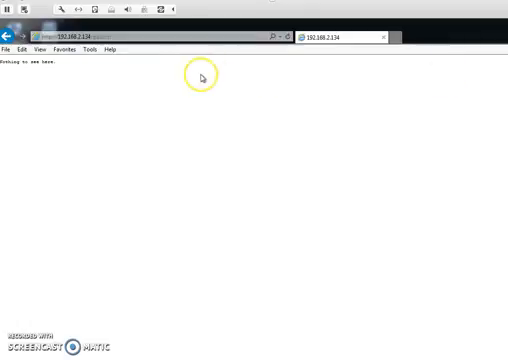
mouse_move(254, 218)
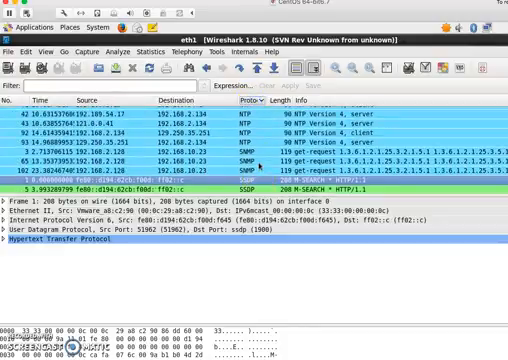
Step: Filter the capture to http traffic, read the pass.txt plain-text response, and quit without saving
scroll("down", 3)
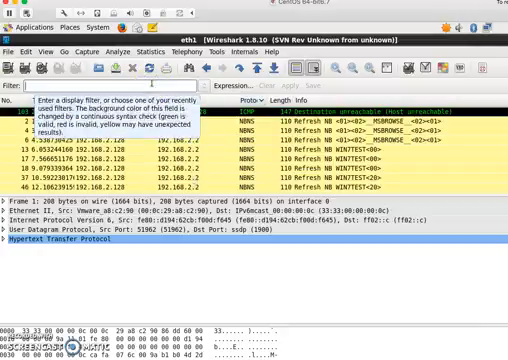
type("http")
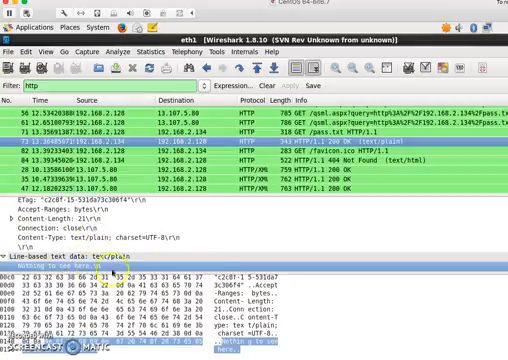
mouse_move(220, 228)
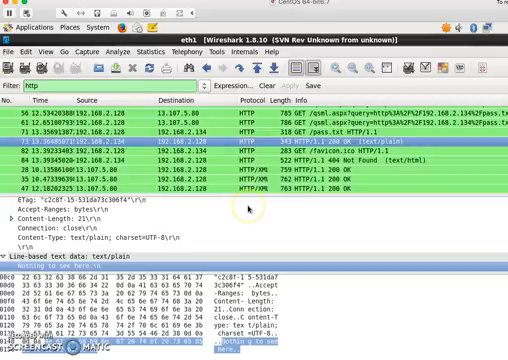
mouse_move(256, 204)
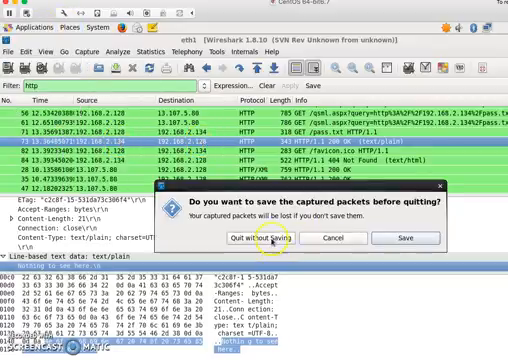
left_click(262, 212)
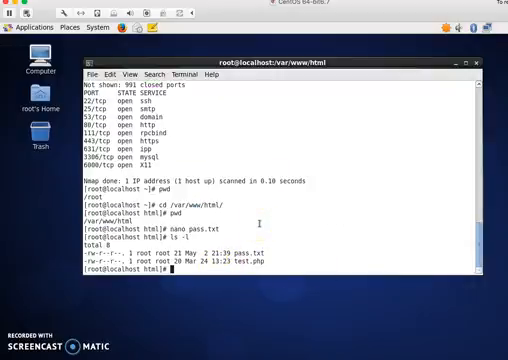
Step: Open a second file, pass2.txt, as a new empty buffer in nano
type("nano")
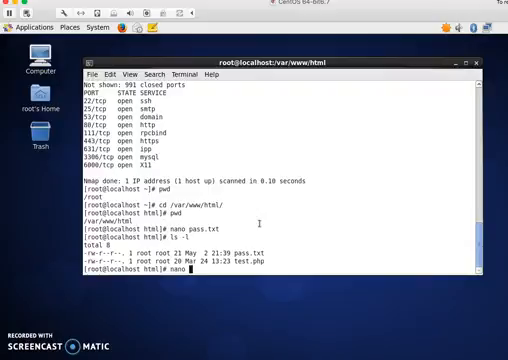
type("pass")
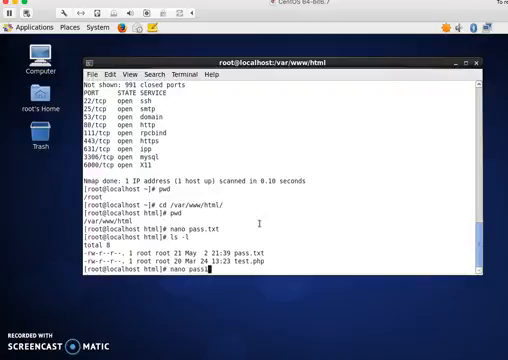
key("Return")
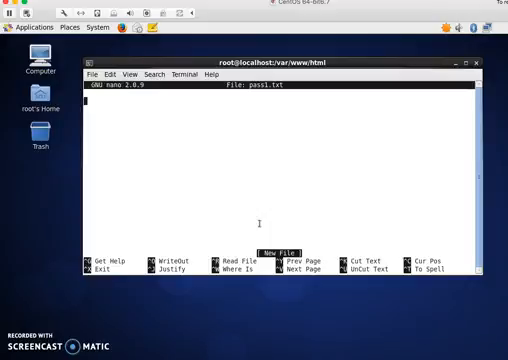
Step: Write 'Can you see me?' into pass2.txt and save it, exiting nano
type("Can you see m")
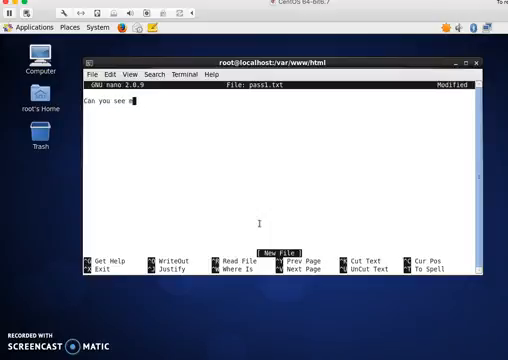
type("e")
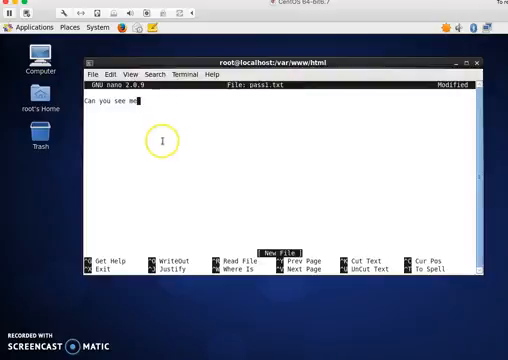
type("?")
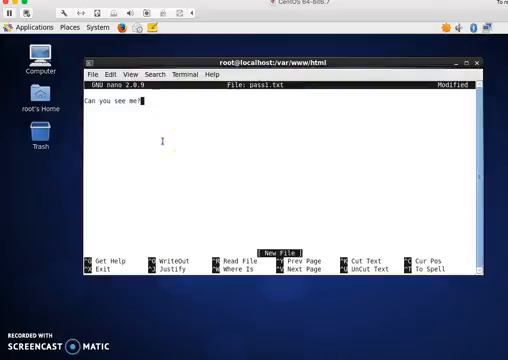
key("ctrl+x")
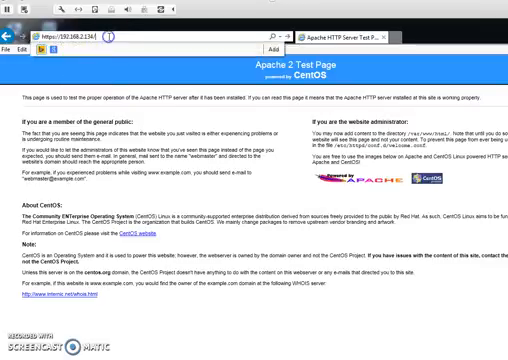
type("pass1.txt")
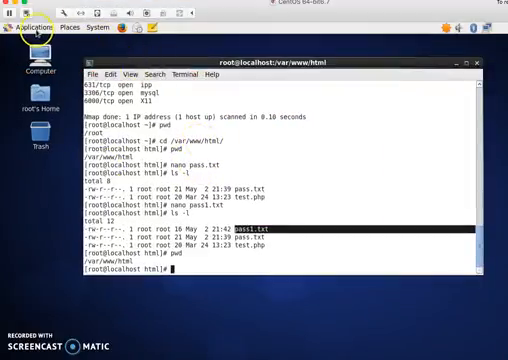
Step: Switch to the Visio diagram of the Figure 1 http and Figure 2 https setups
left_click(30, 18)
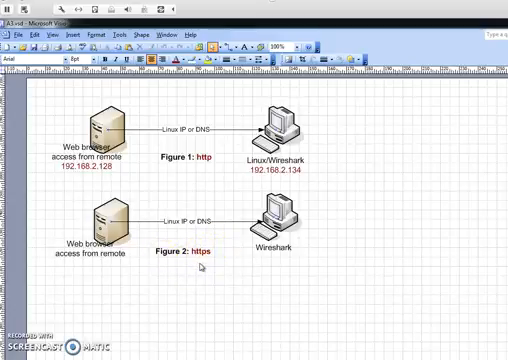
left_click(272, 210)
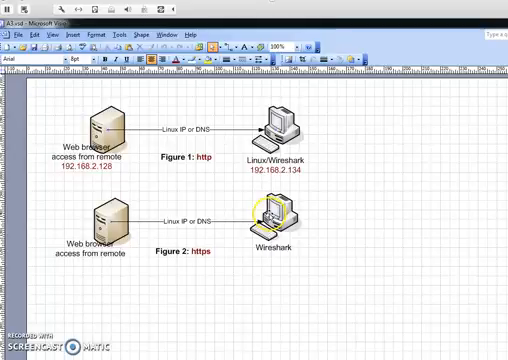